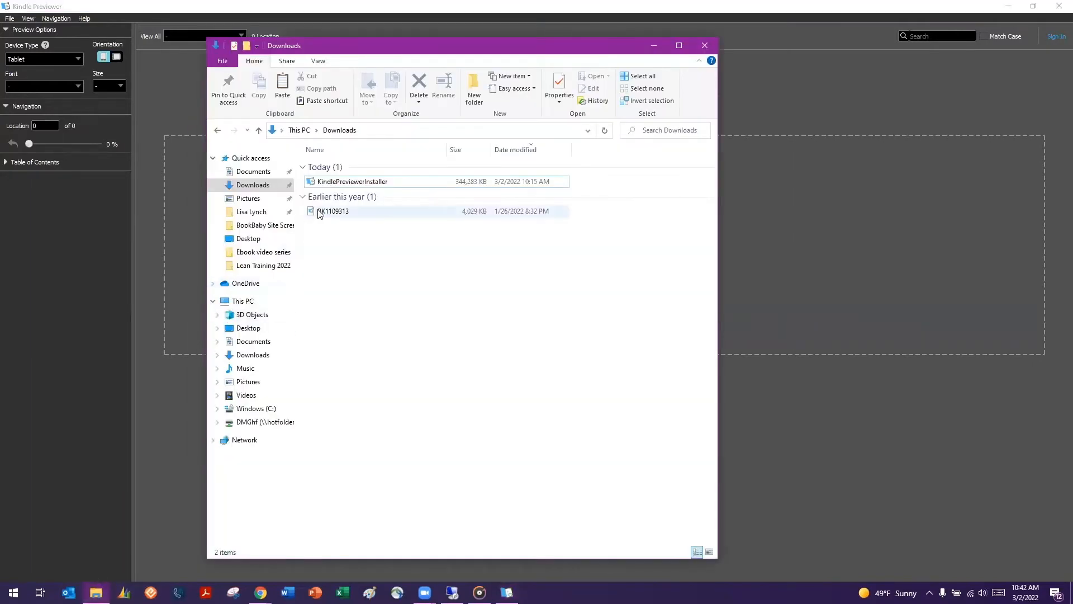
Open the BK1109313 ebook from Downloads in Kindle Previewer
click(334, 211)
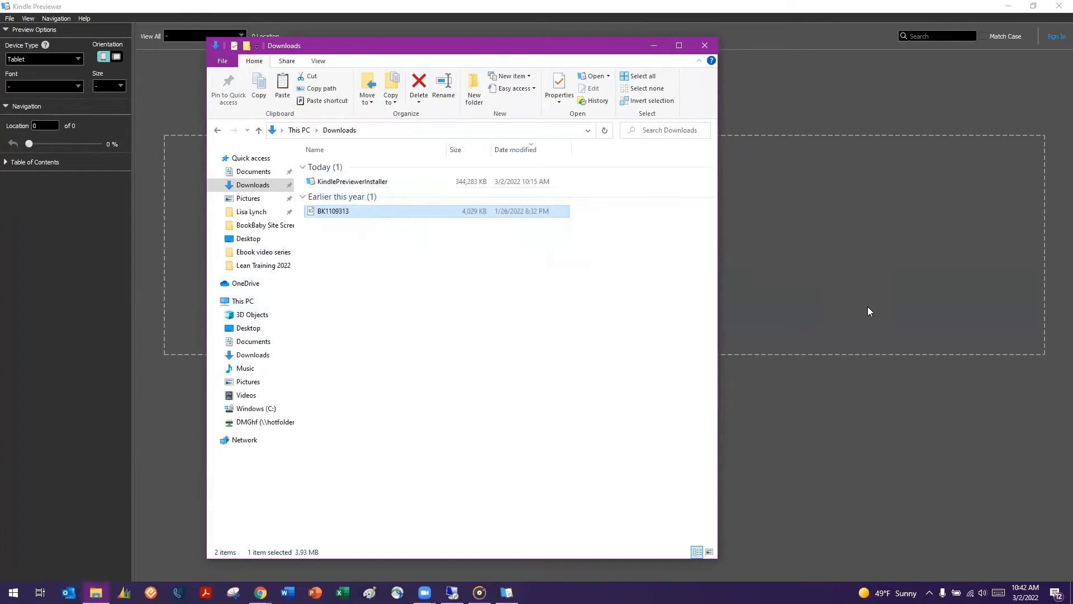
double_click(333, 210)
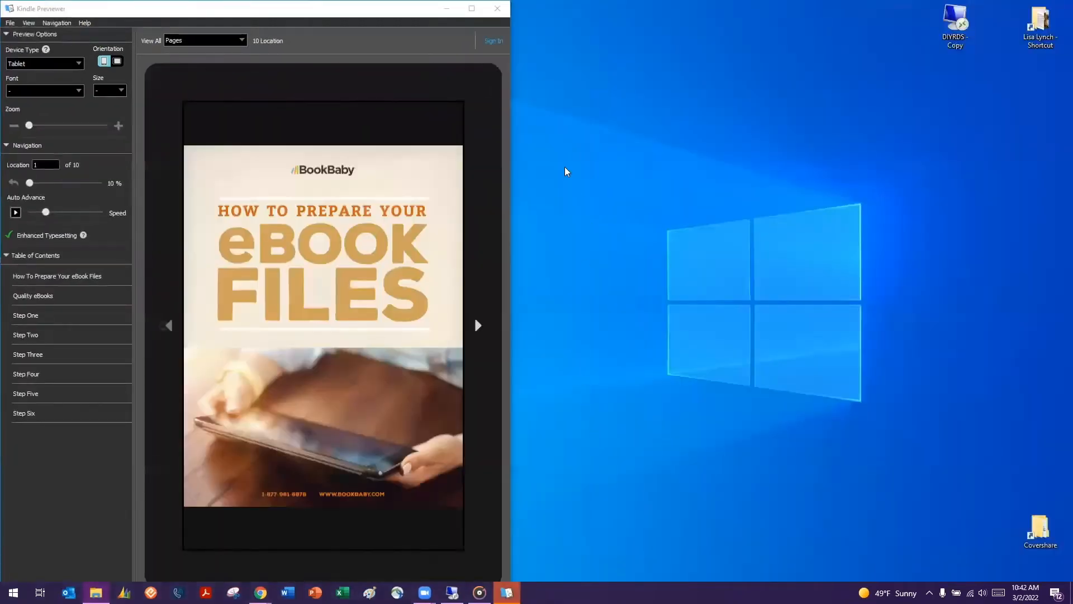
mouse_move(70, 132)
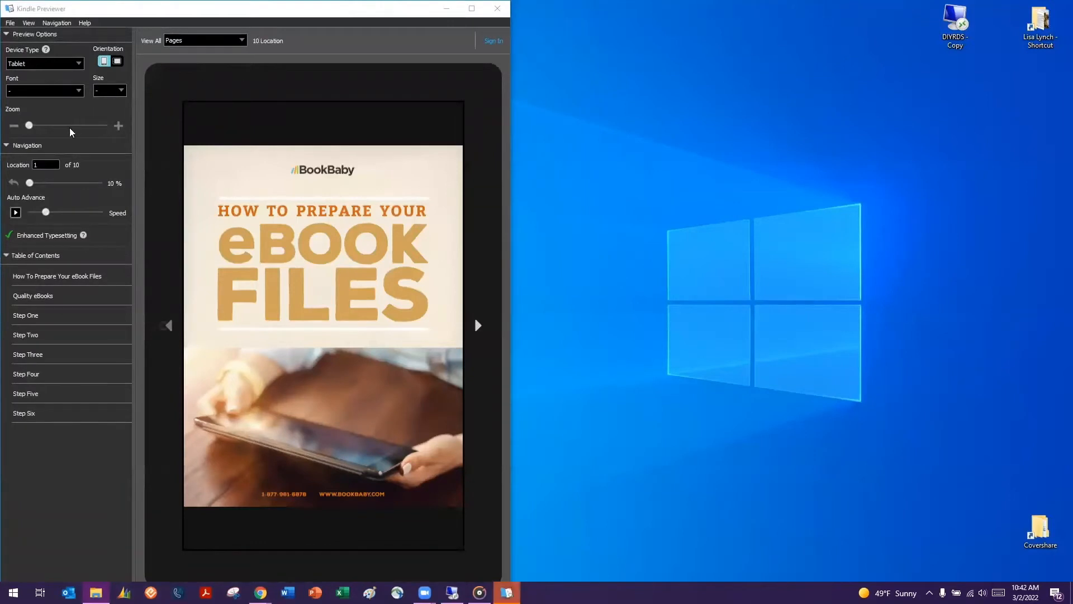
Advance the tablet preview to the Step Two formatting guidelines page, location 4 of 10
click(478, 325)
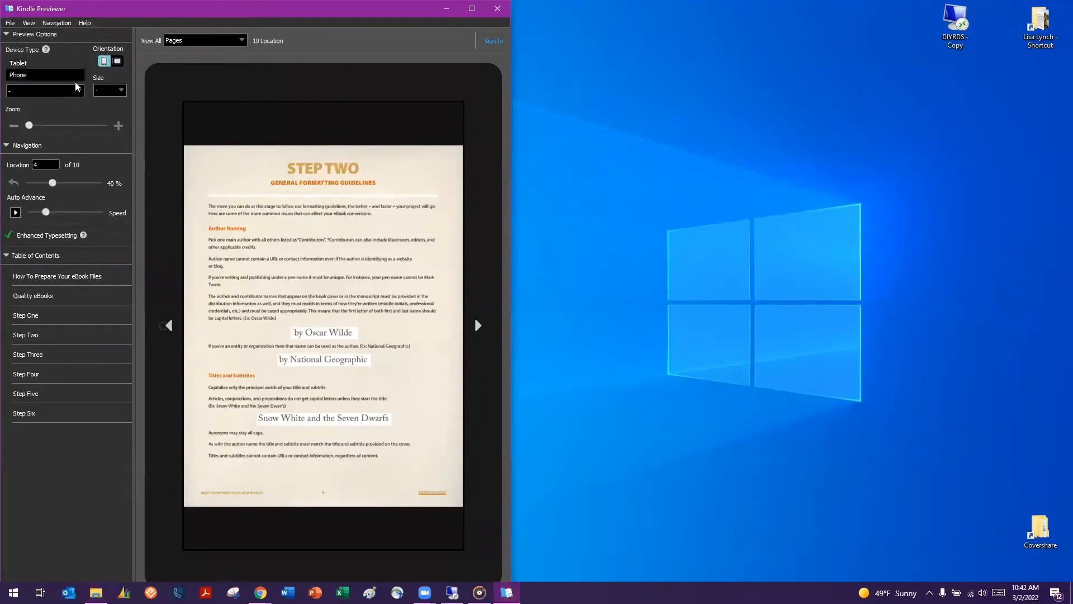
click(43, 63)
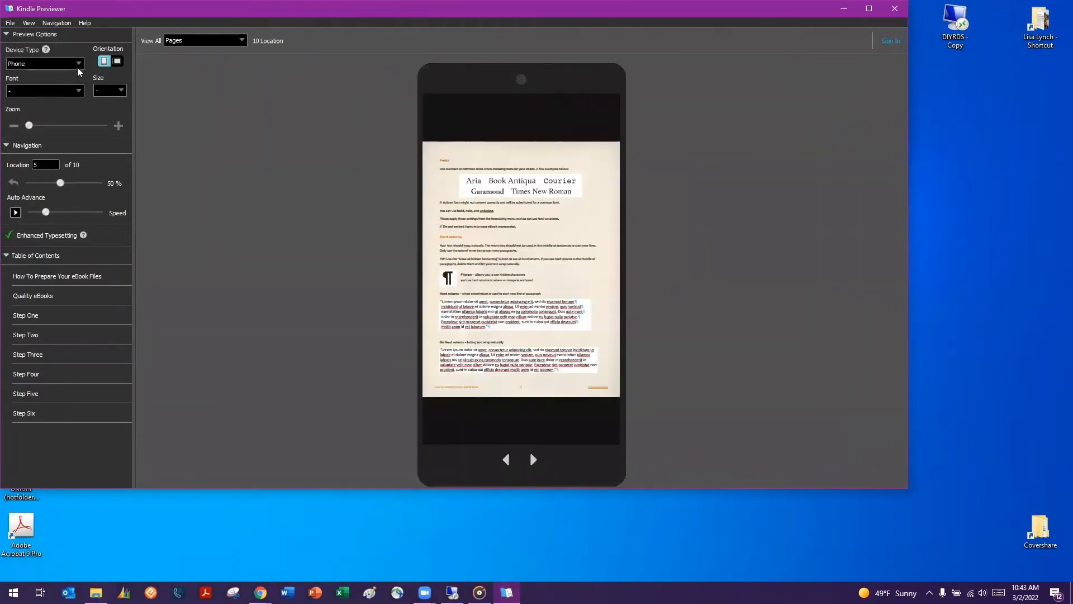
click(45, 64)
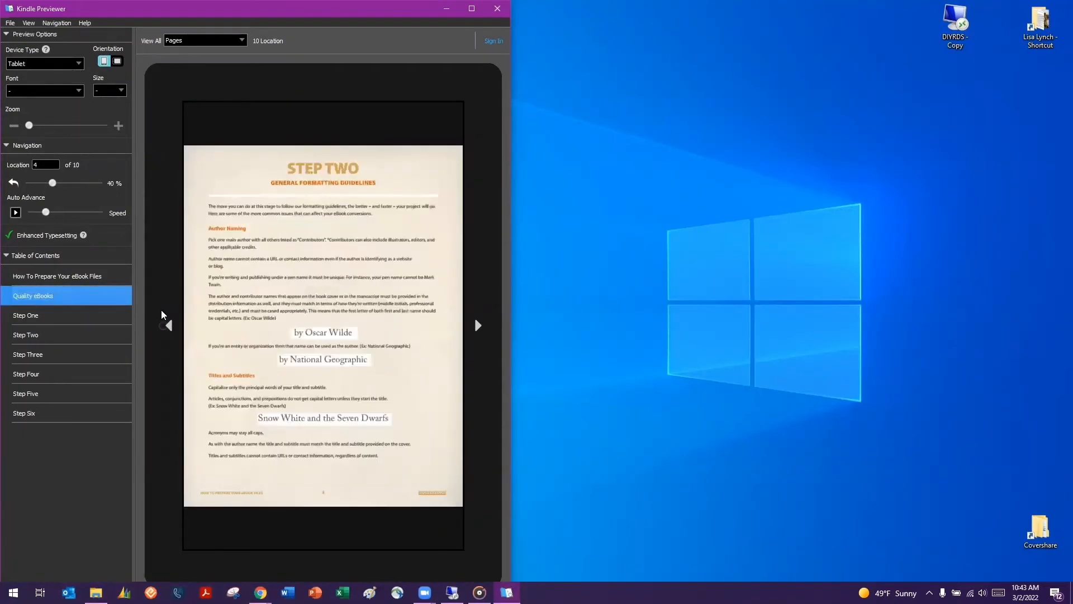
Jump to Step Two in the Table of Contents, then close Kindle Previewer
click(27, 334)
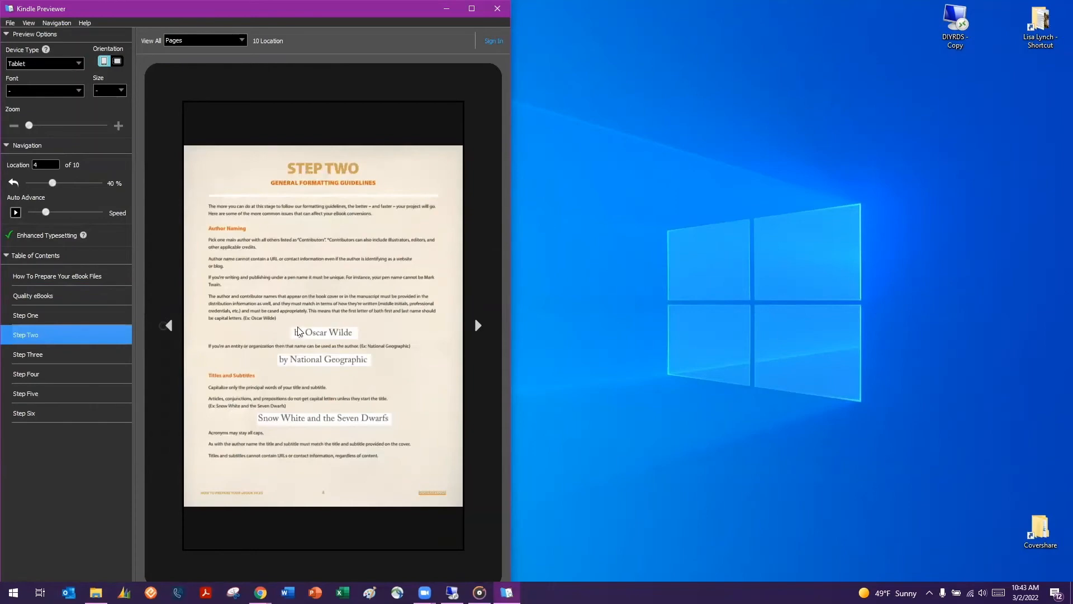
click(478, 325)
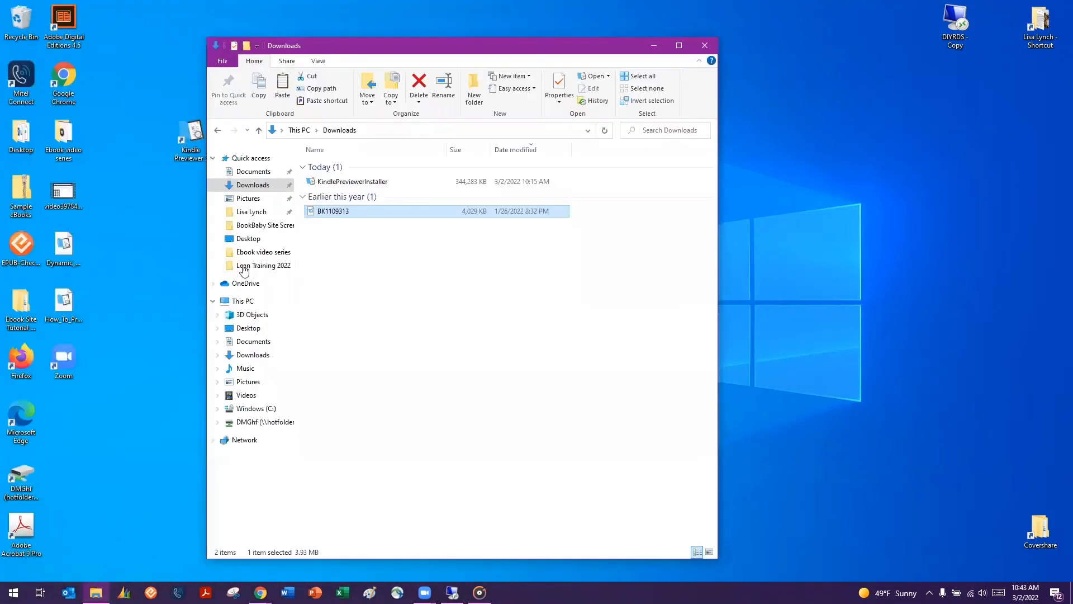
Delete BK1109313 from Downloads, leaving only KindlePreviewerInstaller
right_click(333, 211)
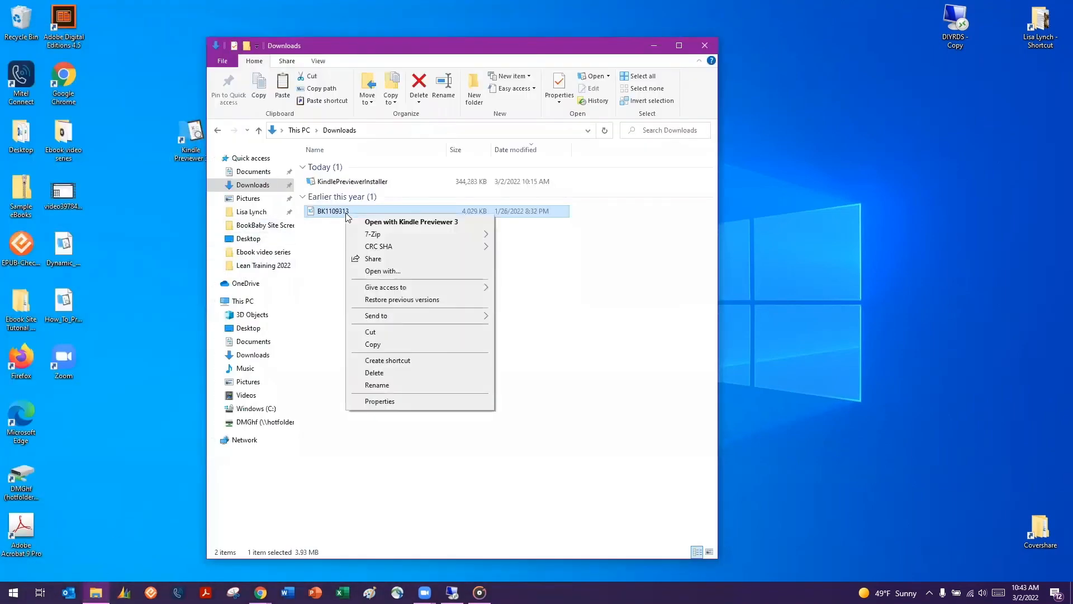
mouse_move(458, 317)
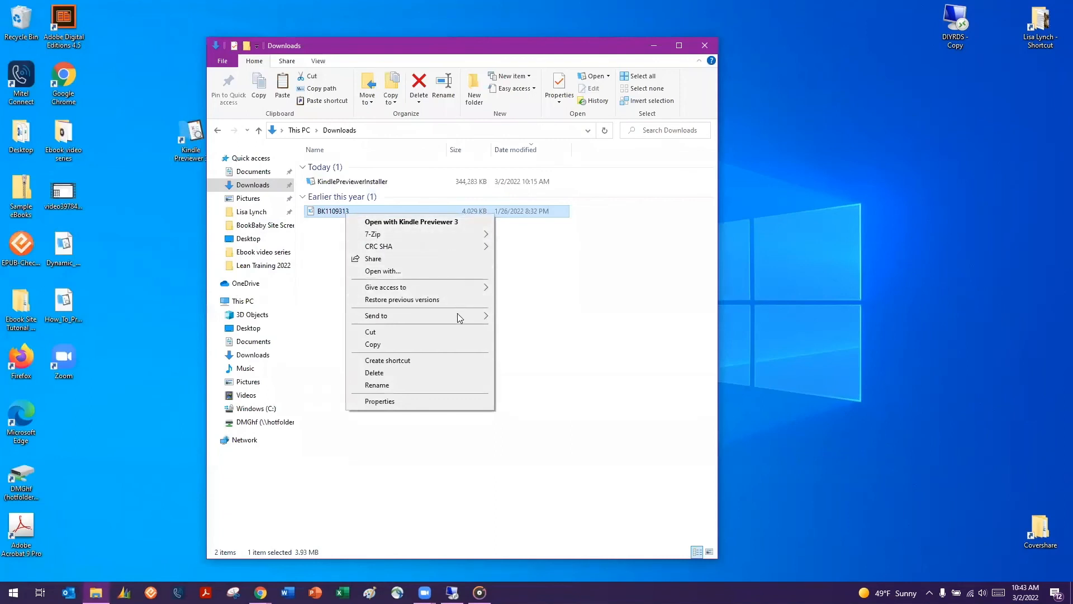
click(374, 372)
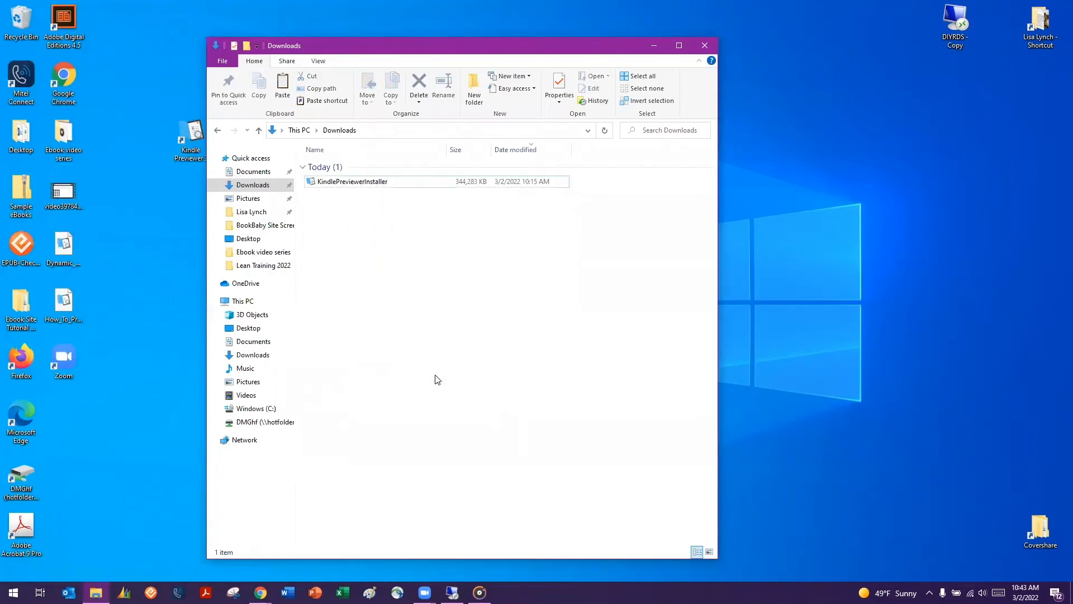